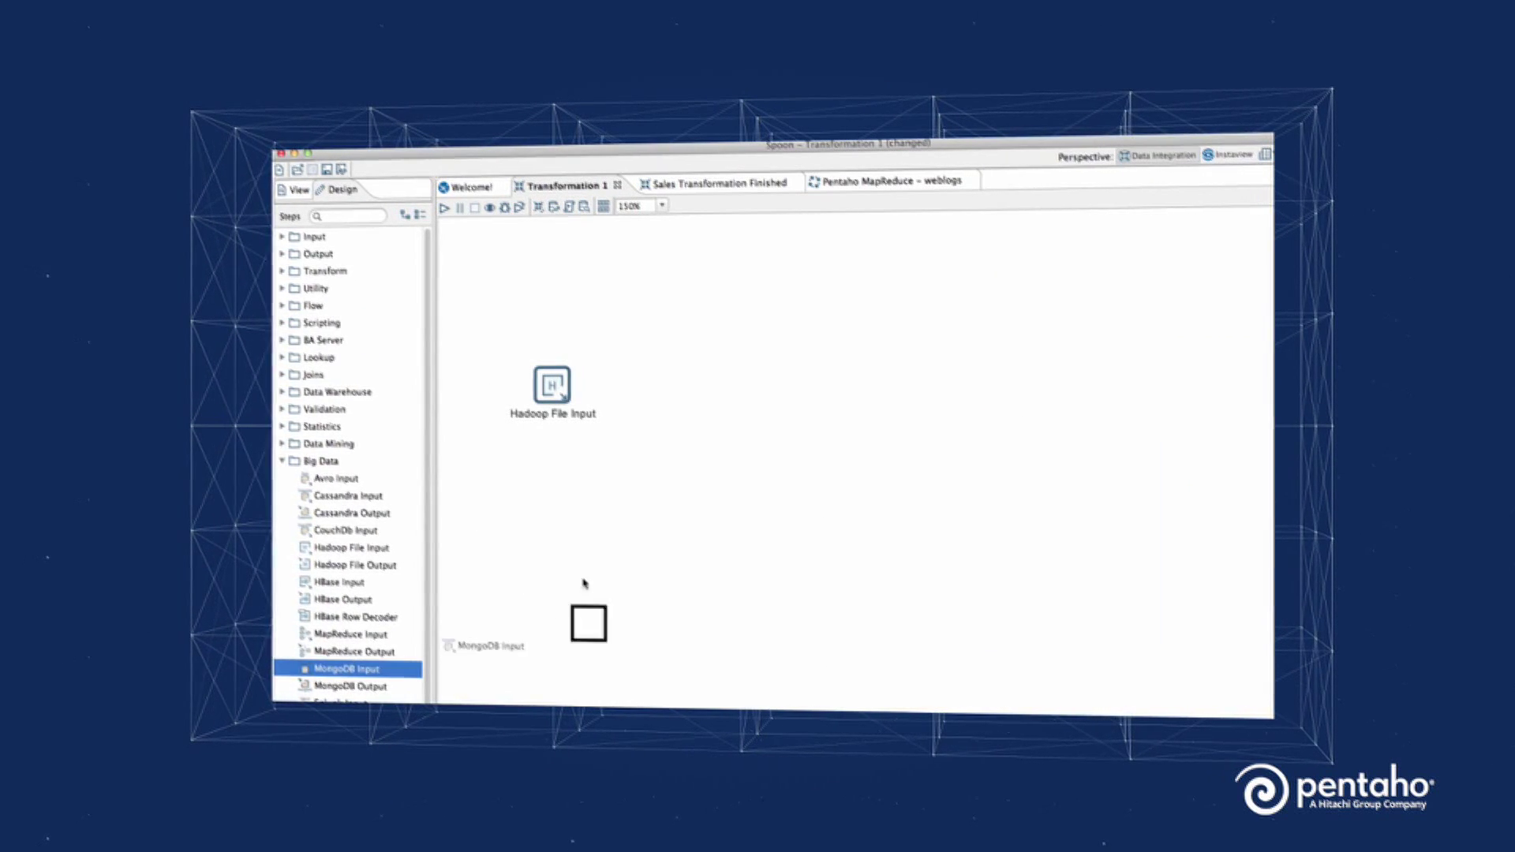
# - Place MongoDB Input and Merge Join steps, hopping Hadoop File Input and MongoDB Input into Merge Join
pyautogui.moveTo(343, 669); pyautogui.dragTo(549, 538)
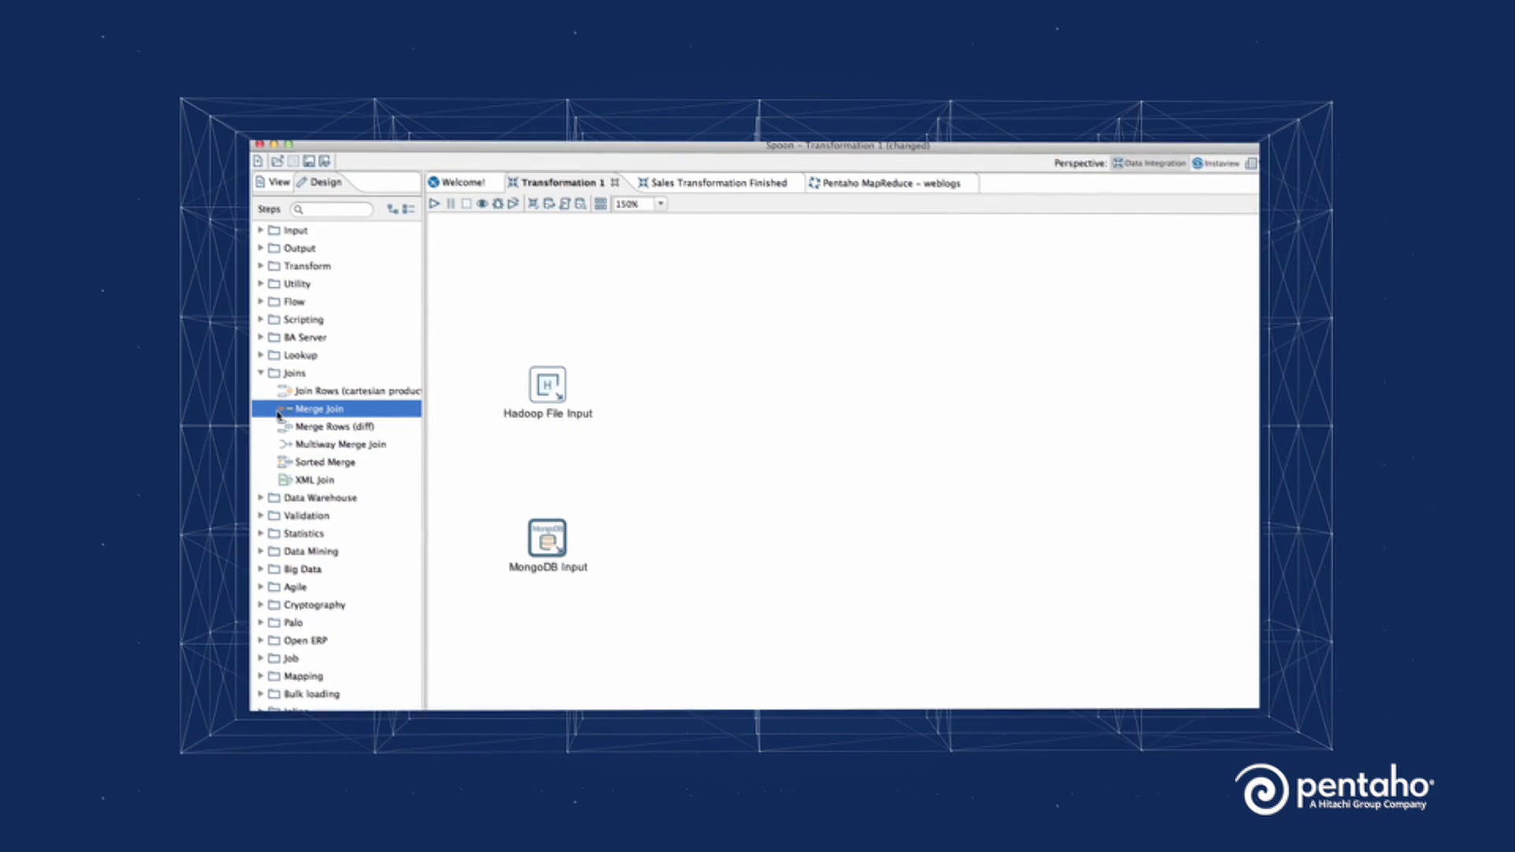
pyautogui.moveTo(317, 408); pyautogui.dragTo(775, 462)
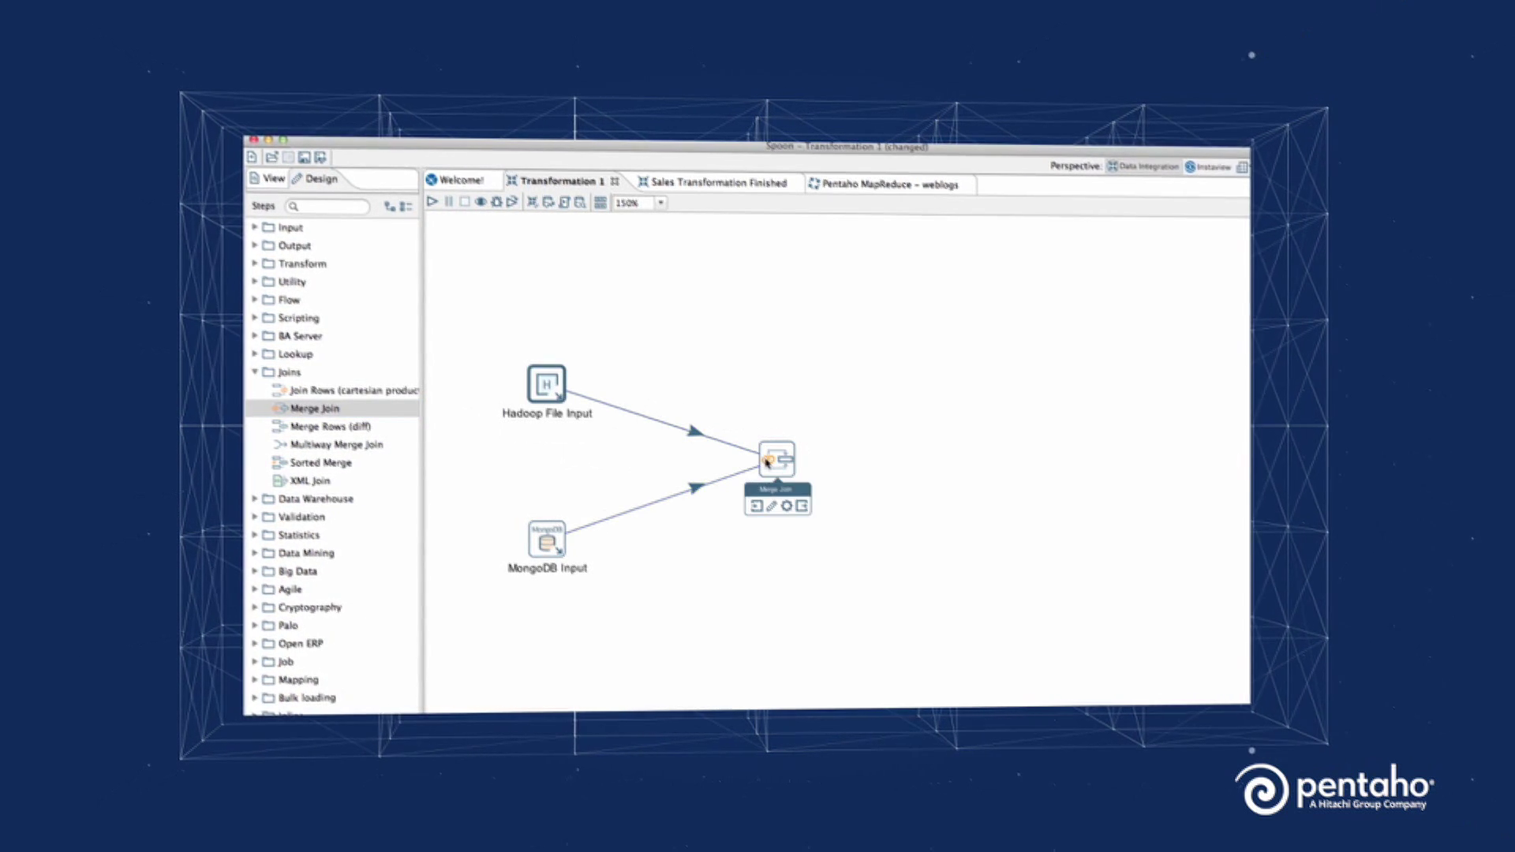
pyautogui.click(712, 183)
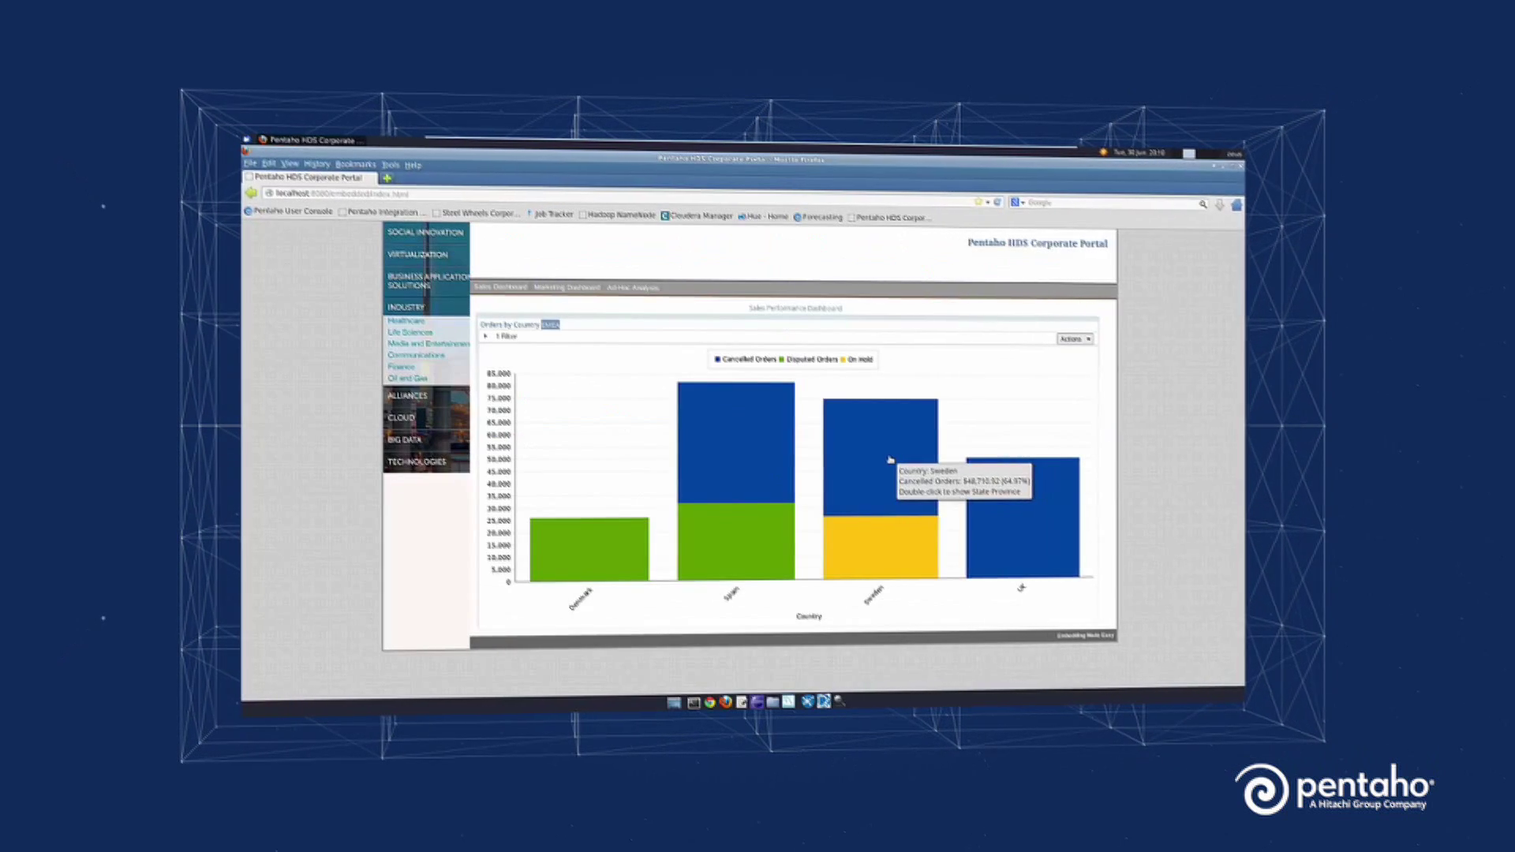
# - Drill into Sweden's orders, exclude the scatter-chart outliers, and switch to the Marketing Dashboard
pyautogui.doubleClick(875, 473)
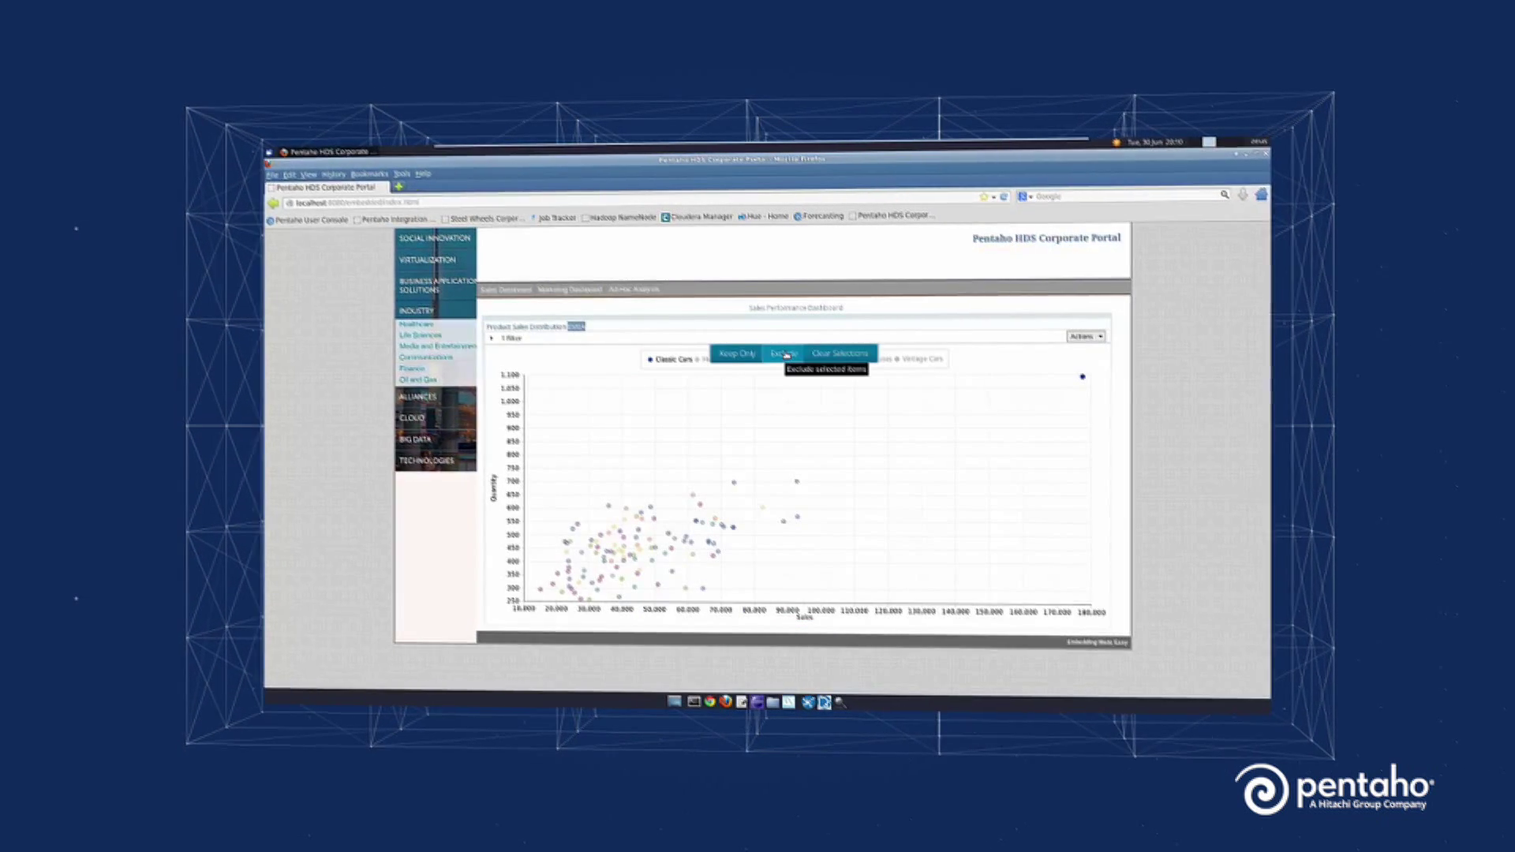
pyautogui.click(783, 354)
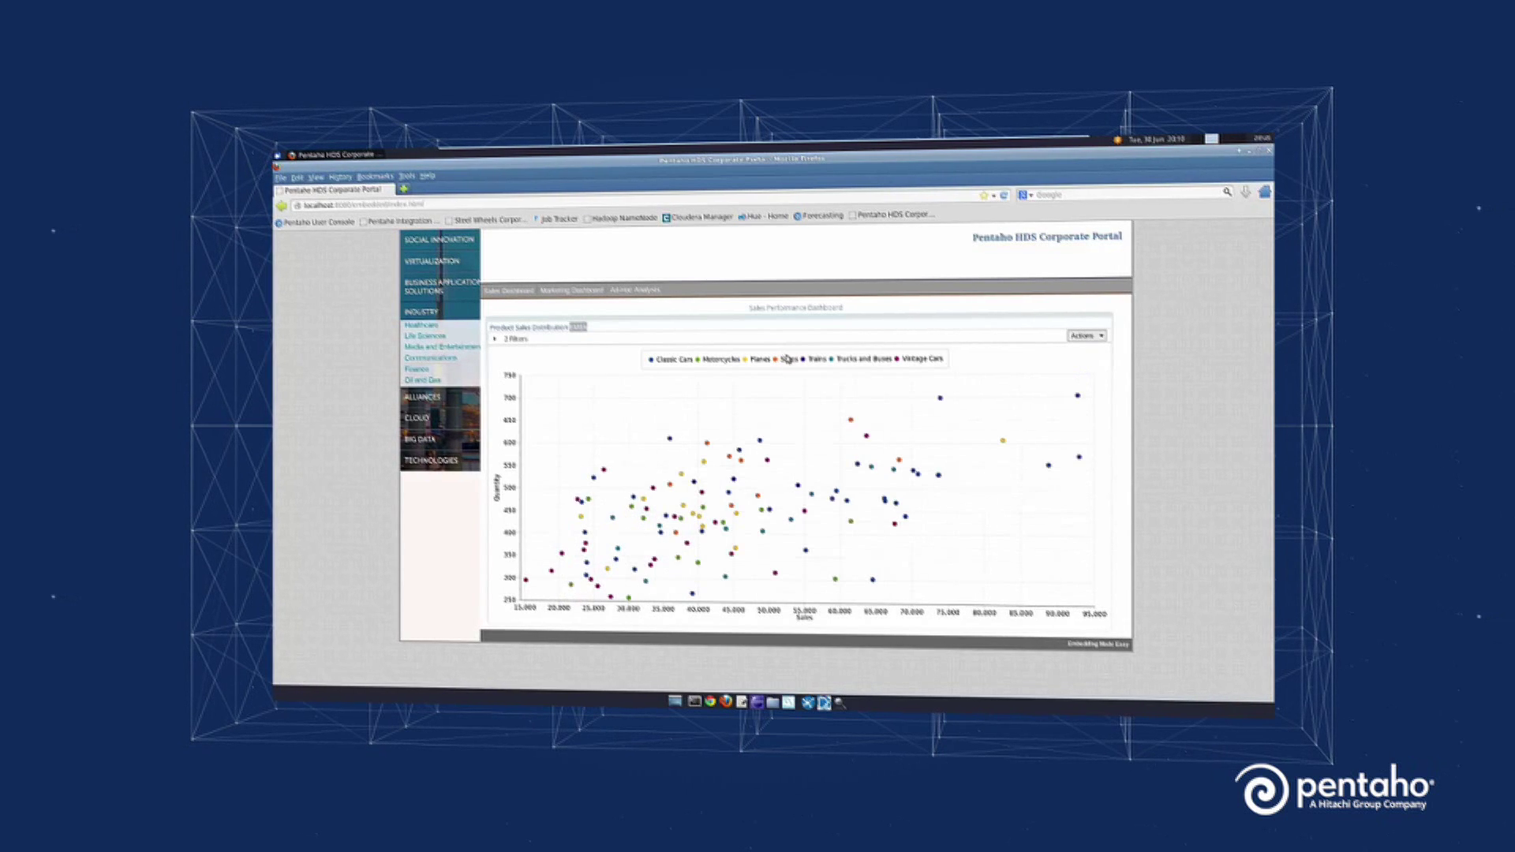
pyautogui.click(569, 290)
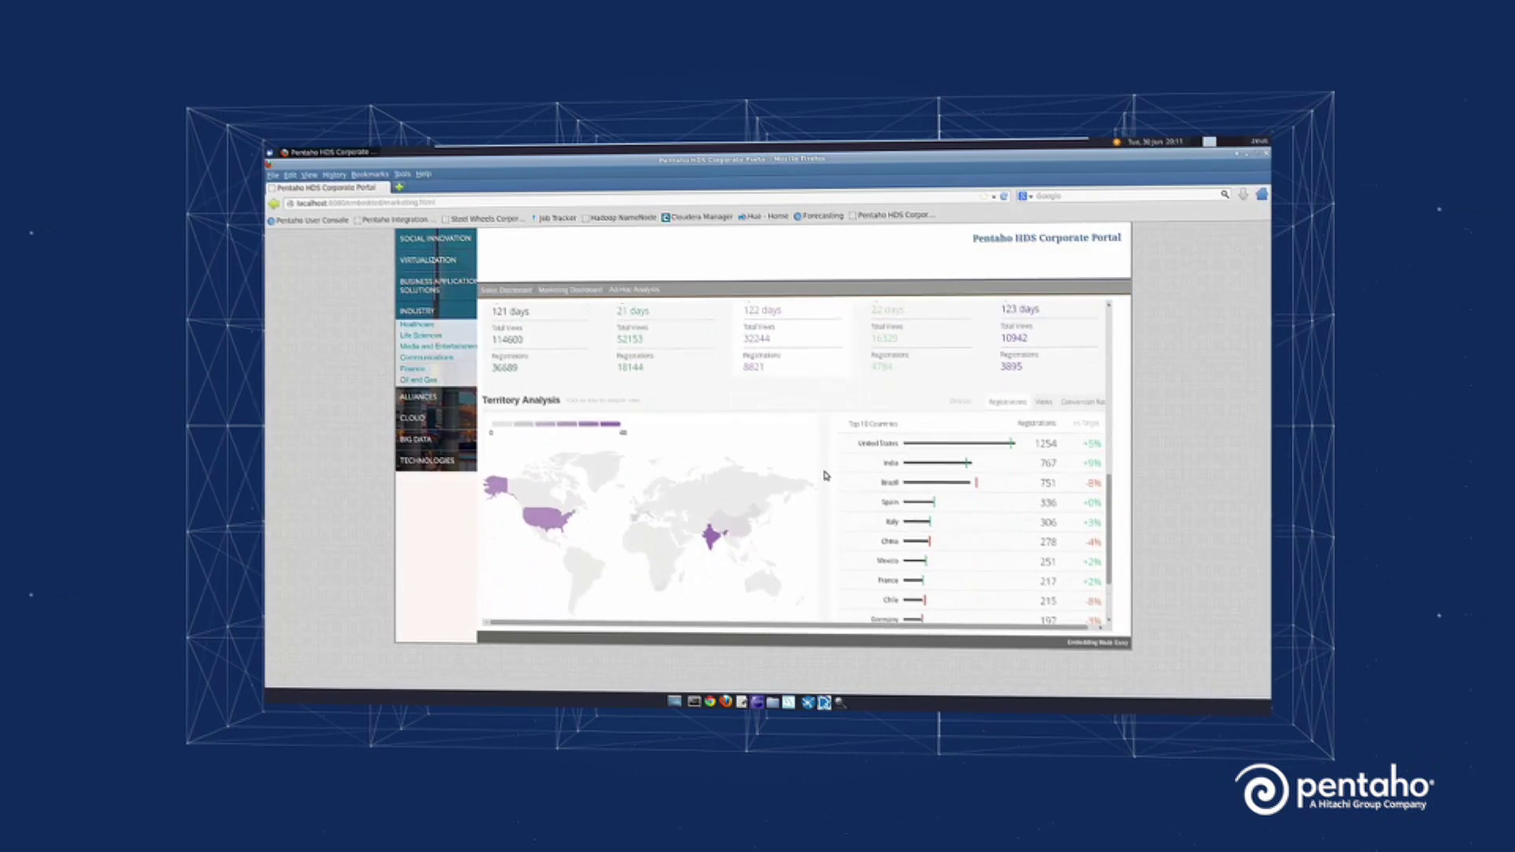